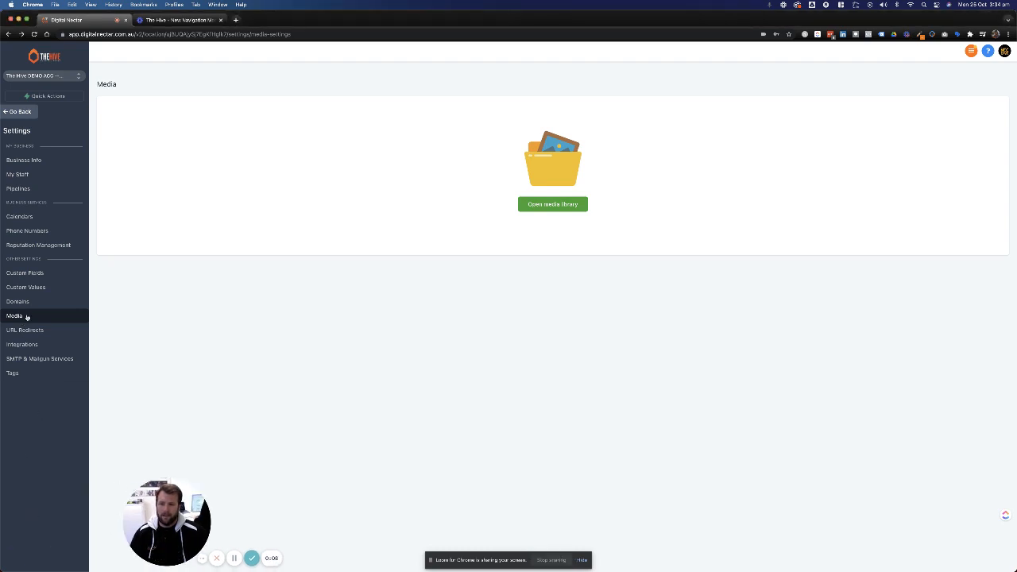
{"action": "mouse_move", "coordinate": [71, 318]}
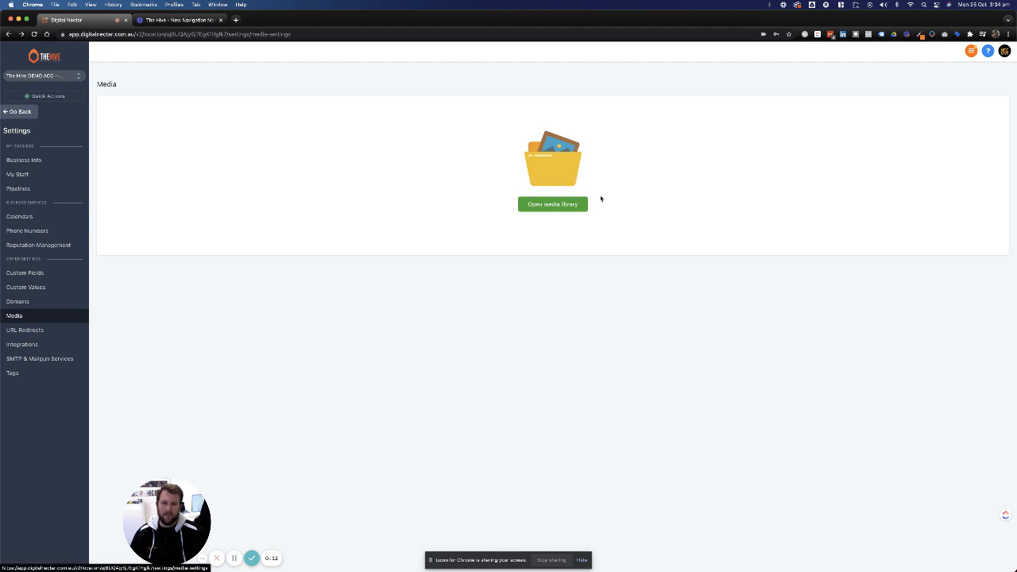
{"action": "mouse_move", "coordinate": [555, 210]}
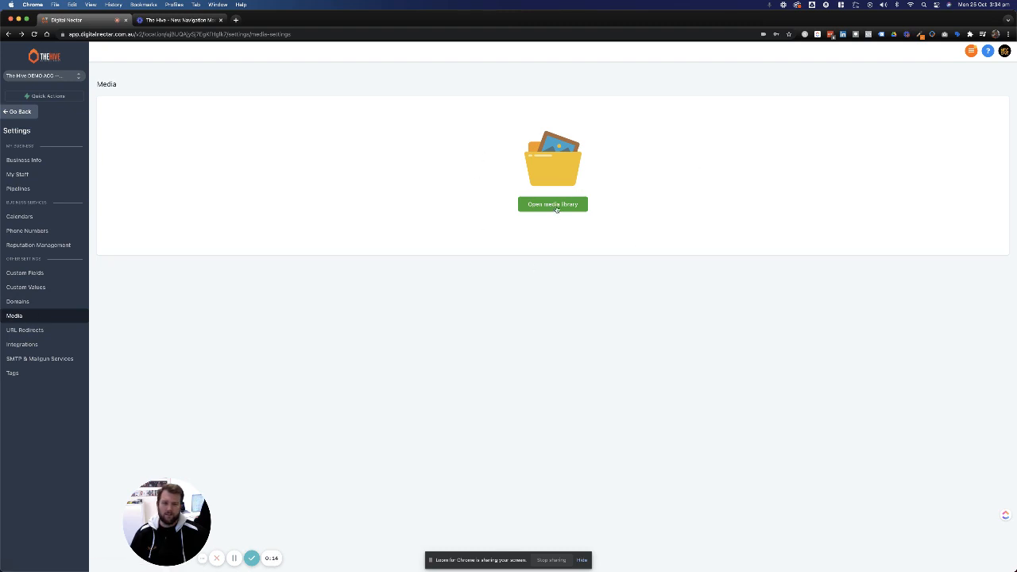
Step: Open the media library Files view showing the Relocated Item folder and five images
{"action": "left_click", "coordinate": [553, 204]}
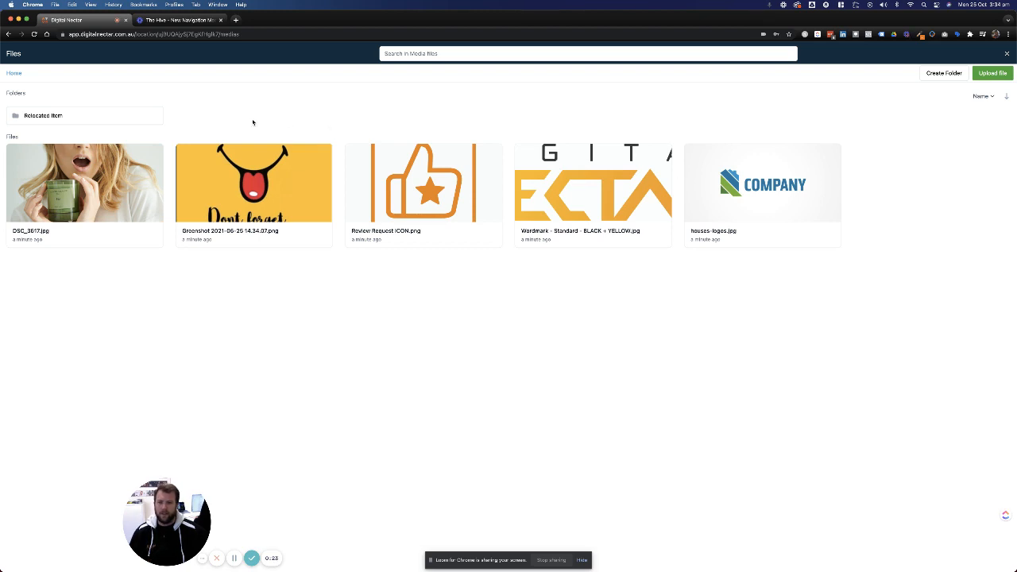
{"action": "mouse_move", "coordinate": [89, 148]}
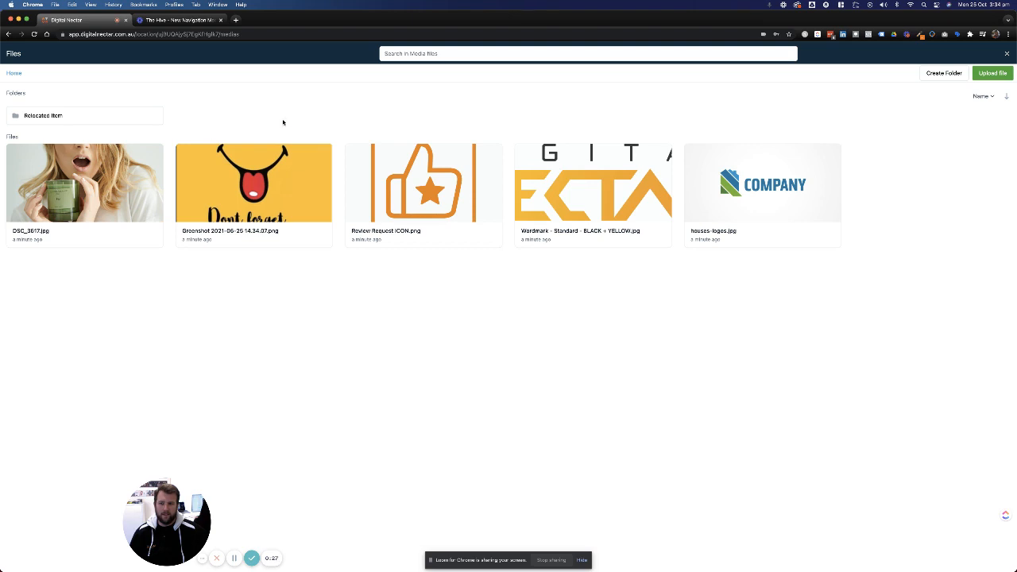
{"action": "mouse_move", "coordinate": [519, 178]}
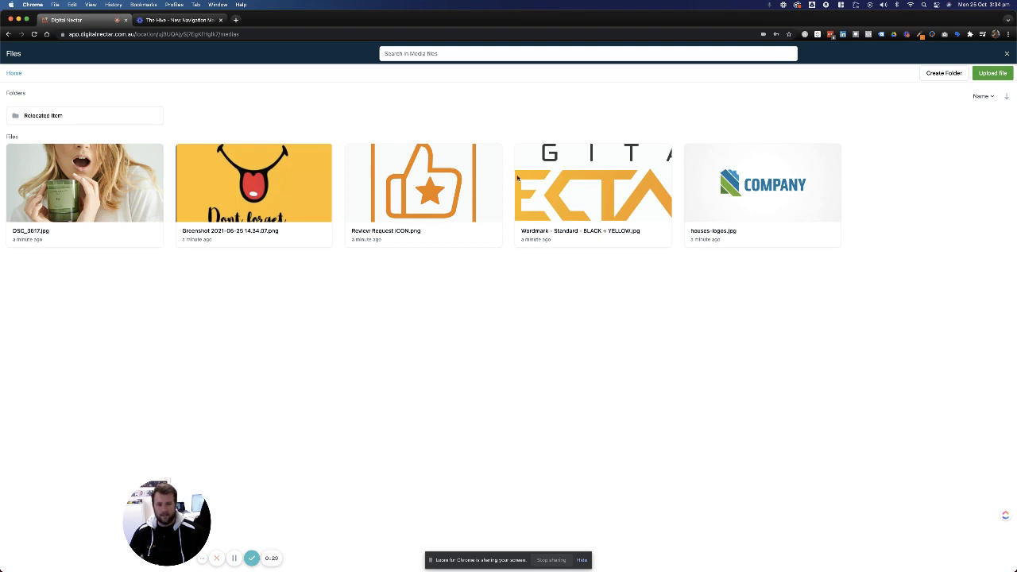
{"action": "mouse_move", "coordinate": [243, 390]}
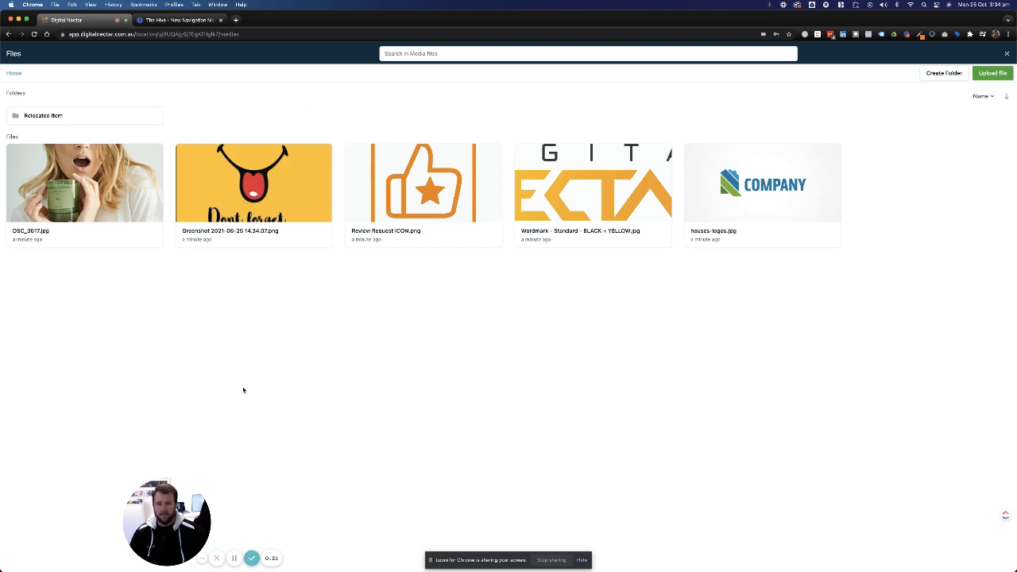